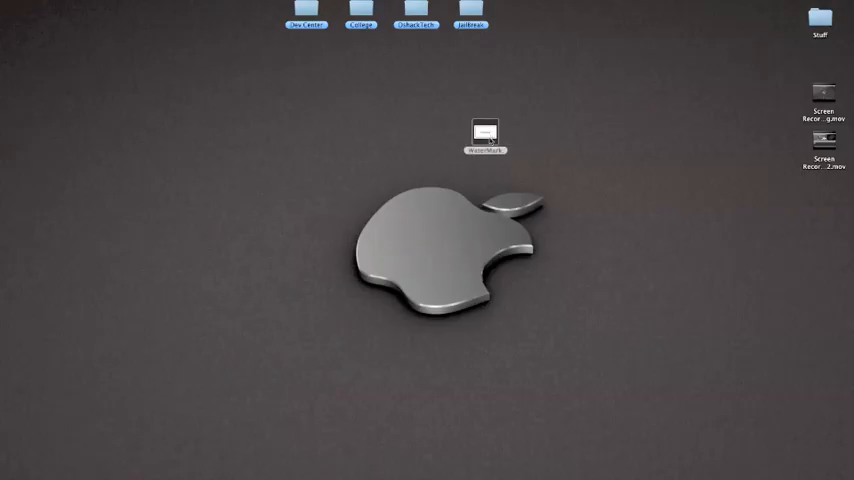
Open the WaterMark logo image from the desktop in Preview
double_click(484, 136)
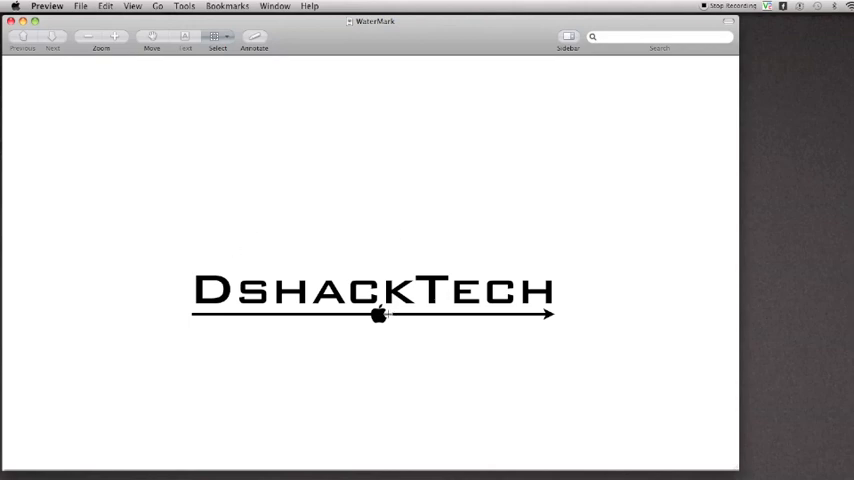
mouse_move(576, 312)
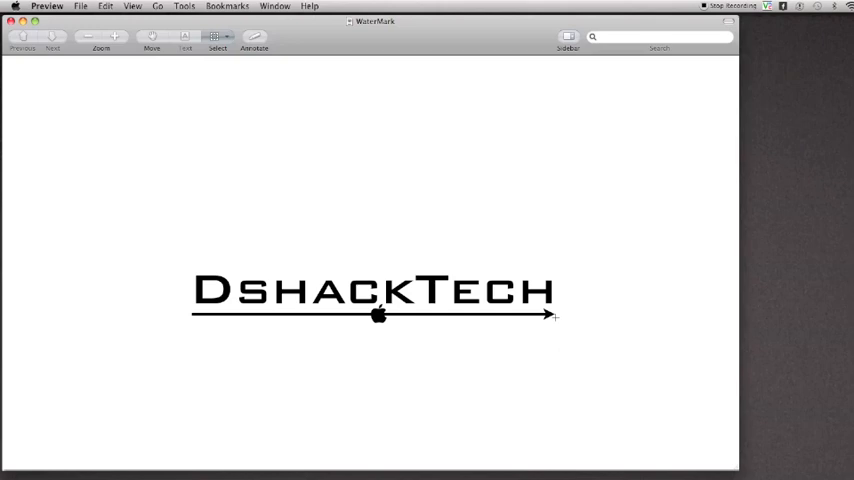
mouse_move(462, 234)
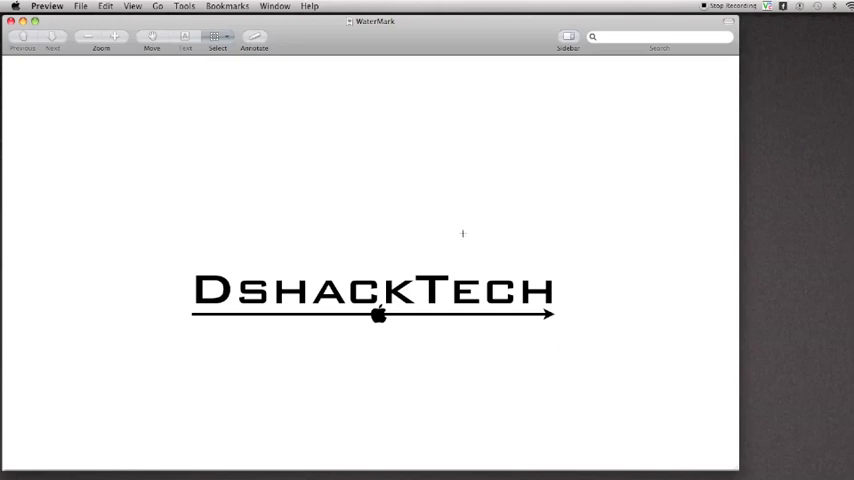
mouse_move(520, 216)
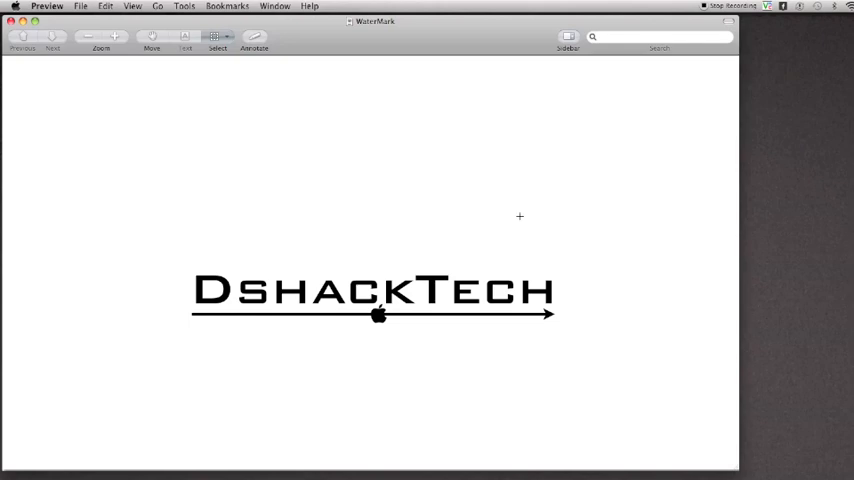
mouse_move(474, 204)
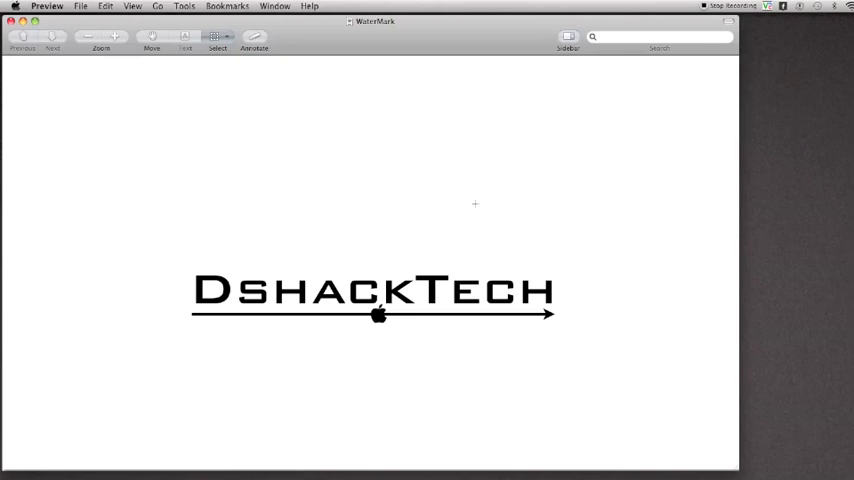
mouse_move(350, 188)
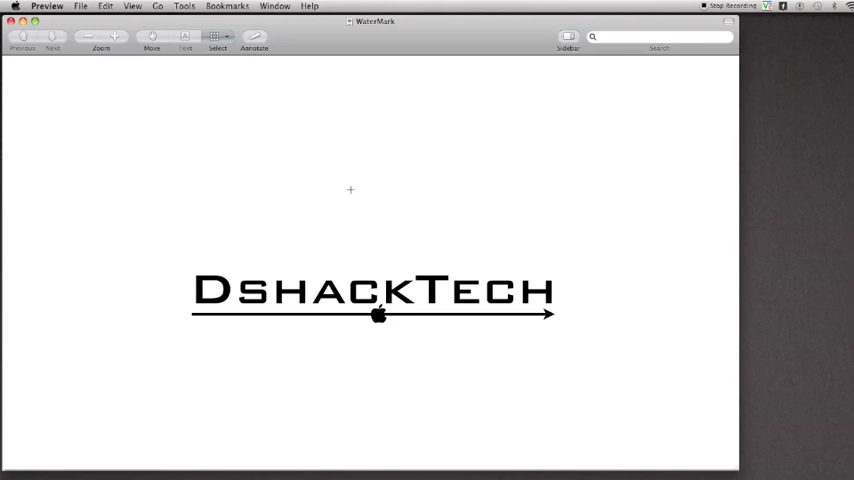
mouse_move(224, 48)
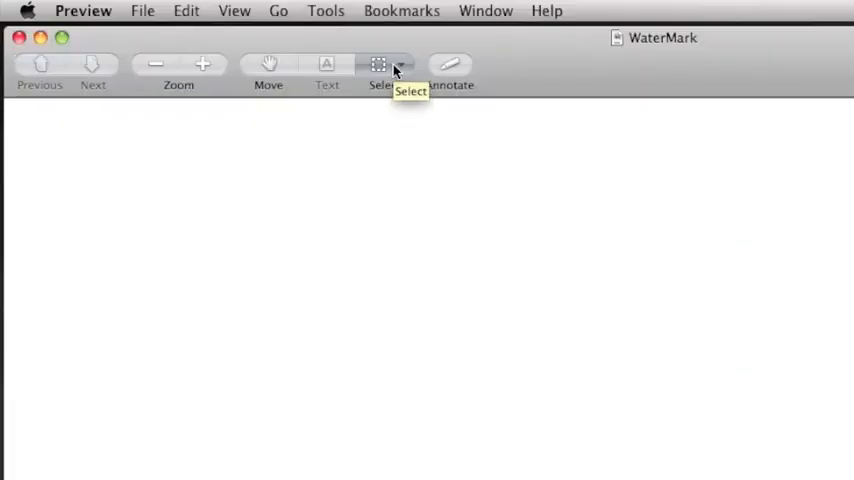
Choose Instant Alpha and pick out the white background around the DShackTech logo
left_click(400, 64)
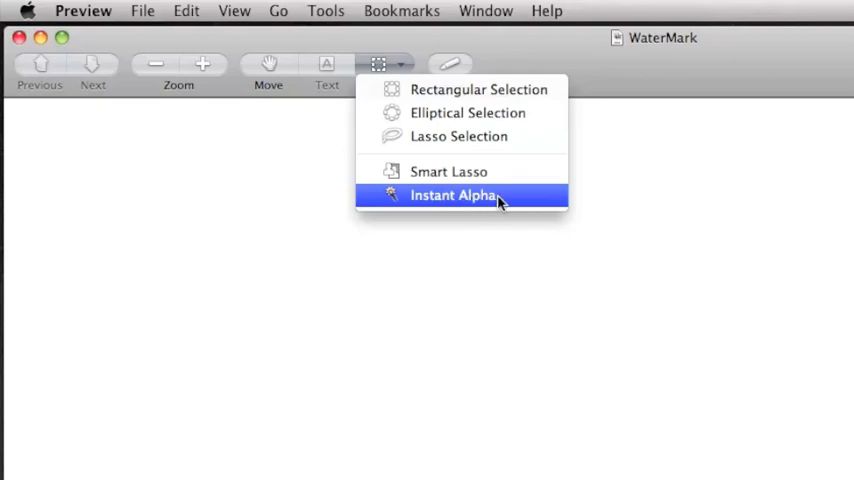
left_click(454, 196)
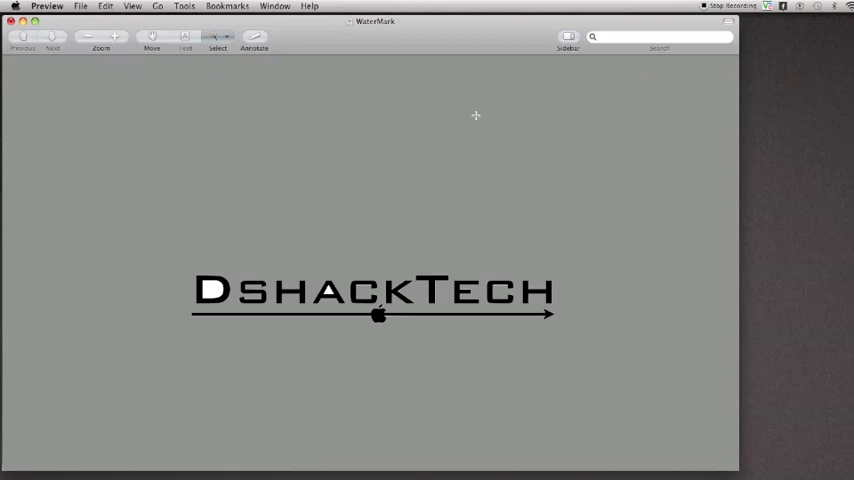
mouse_move(232, 312)
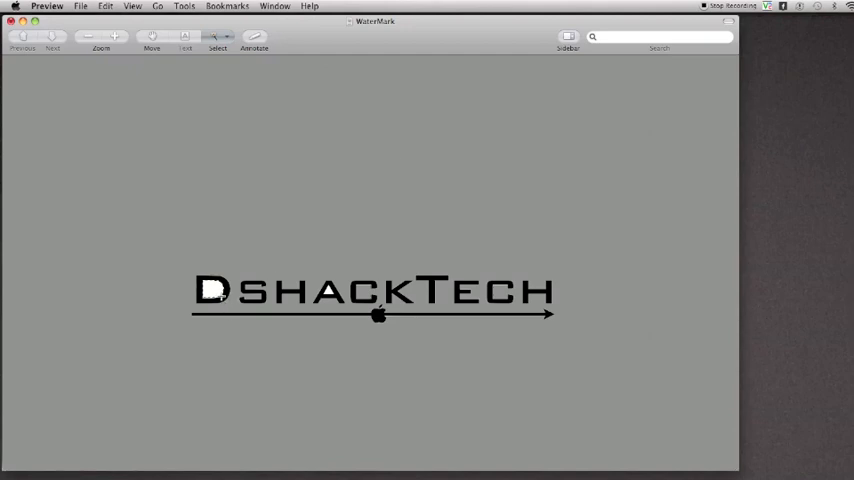
mouse_move(328, 292)
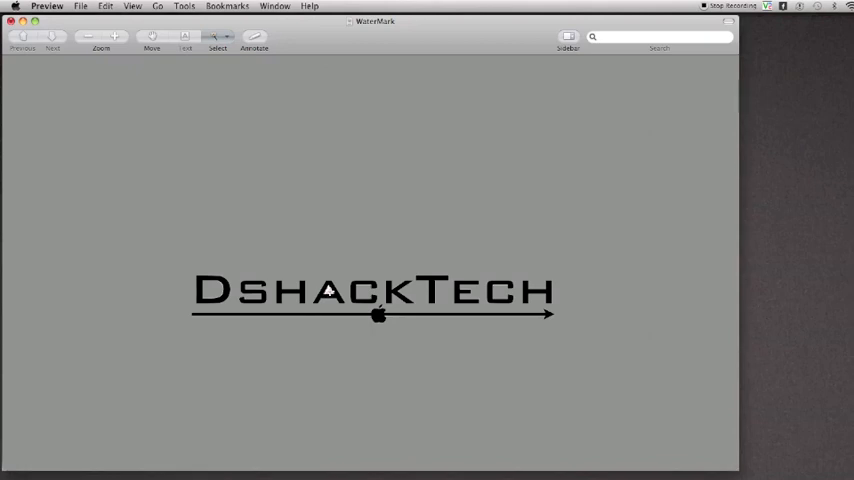
mouse_move(422, 236)
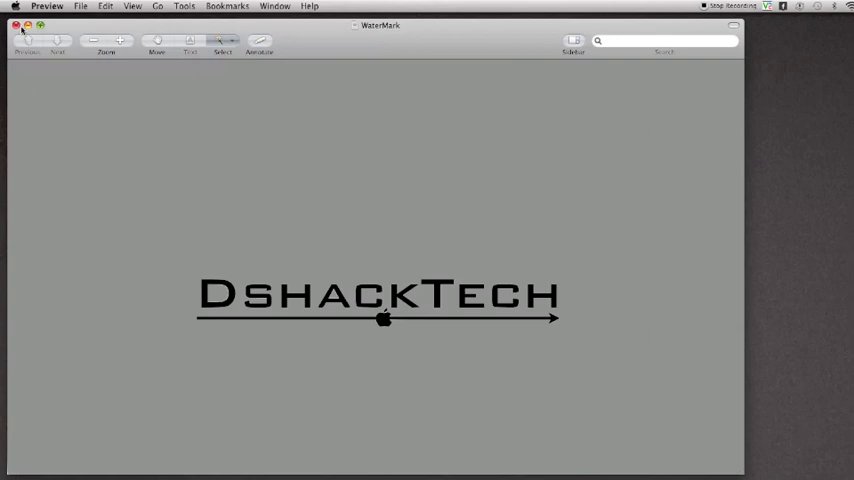
Close the edited WaterMark image, saving the transparency changes
left_click(16, 24)
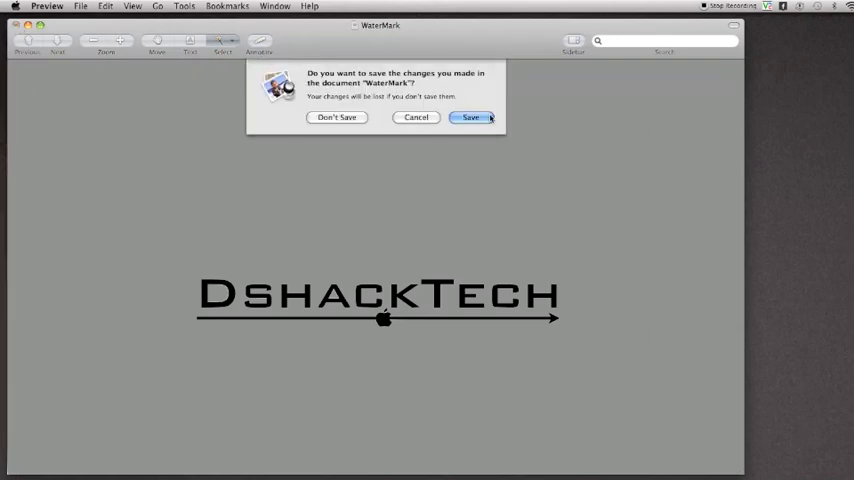
left_click(470, 116)
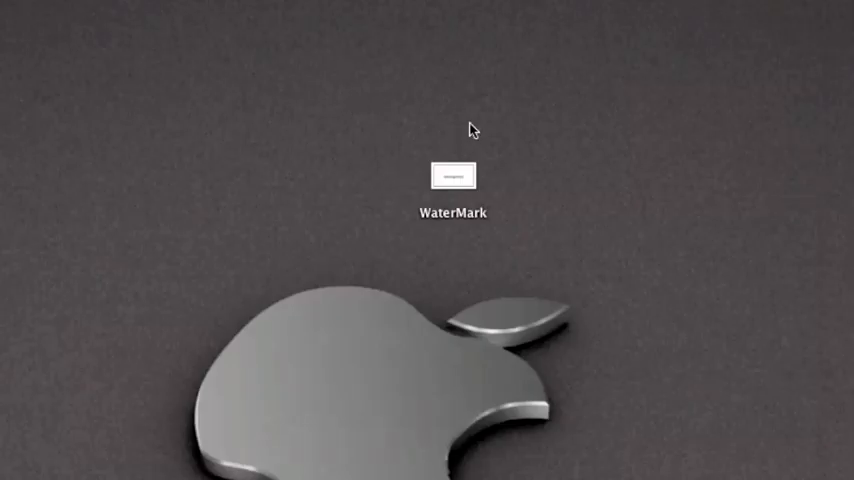
mouse_move(492, 236)
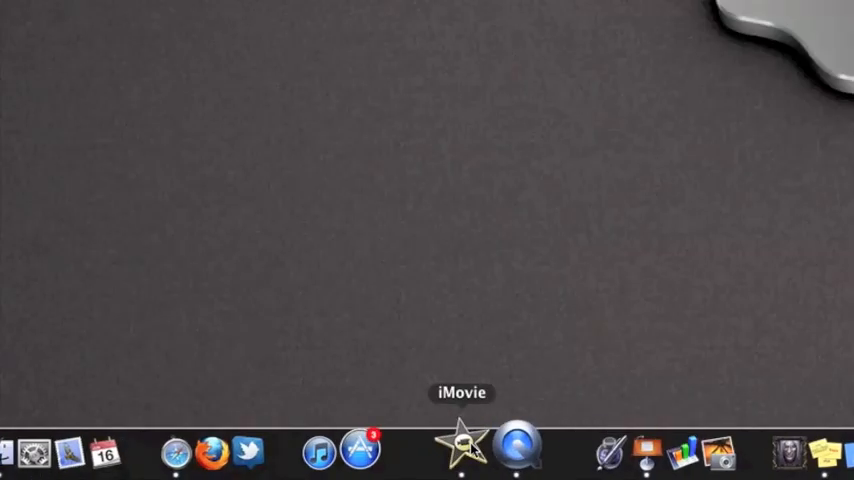
Launch iMovie from the Dock to reach the project video
left_click(458, 450)
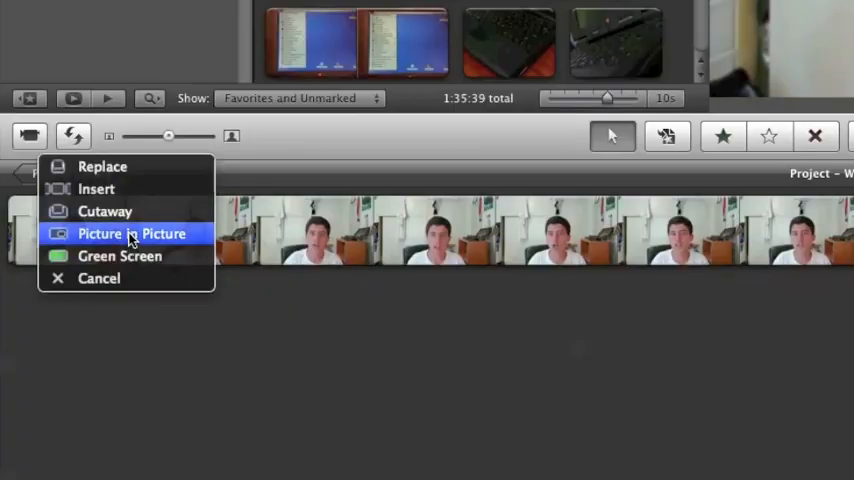
mouse_move(104, 212)
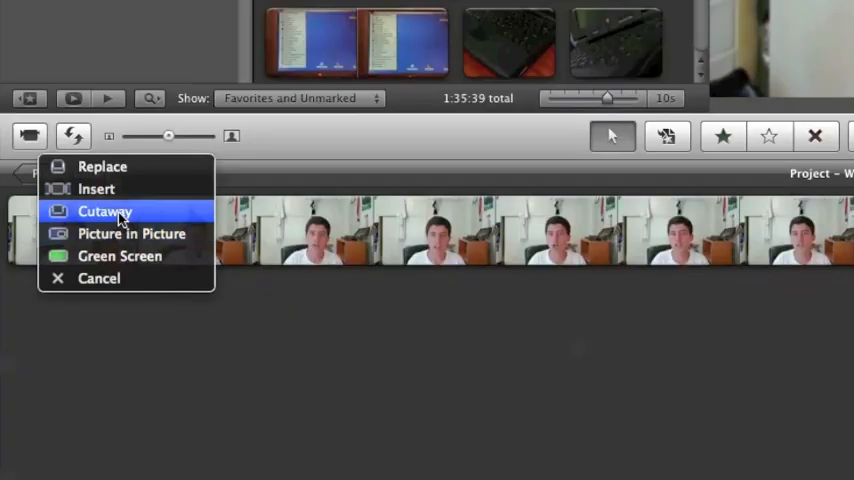
mouse_move(132, 232)
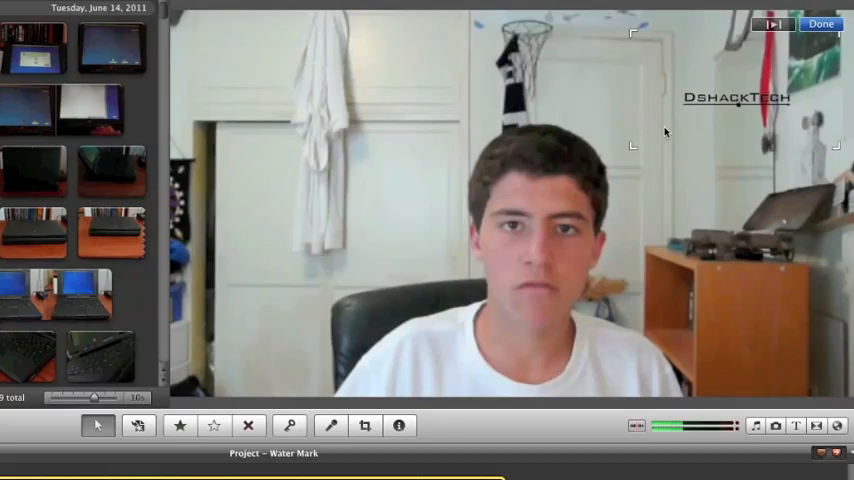
Move the logo overlay to the bottom-right corner of the video
left_click_drag(738, 98, 712, 348)
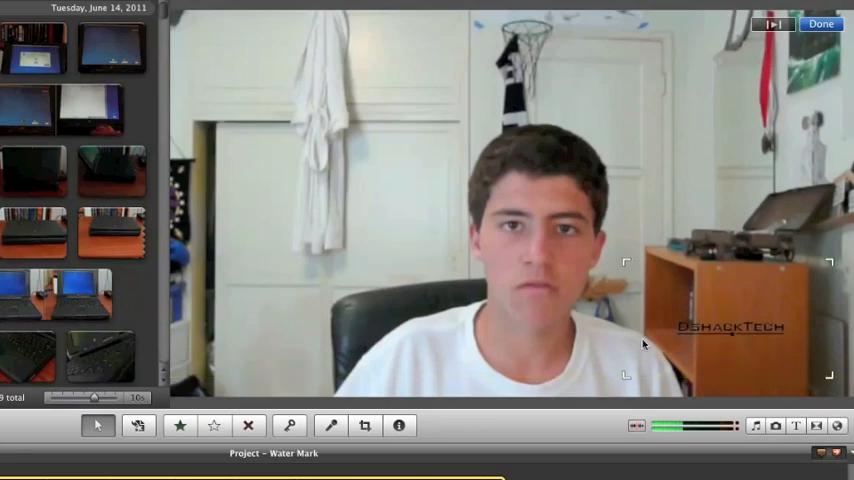
left_click(820, 24)
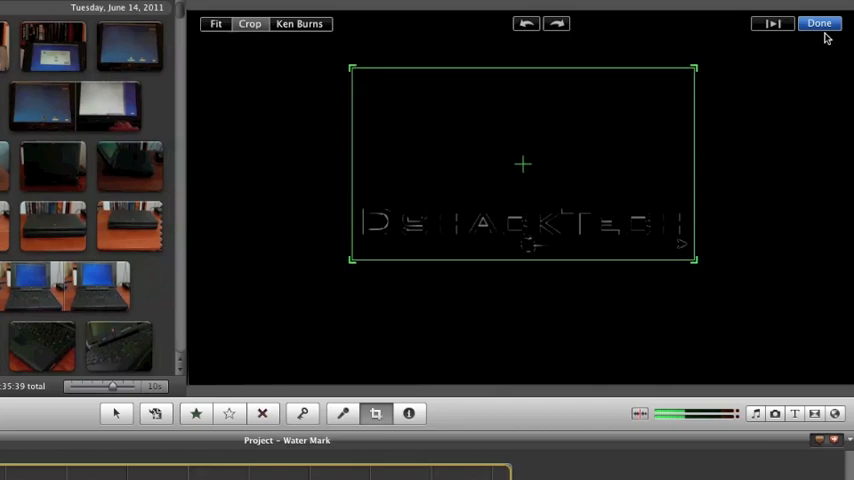
mouse_move(824, 32)
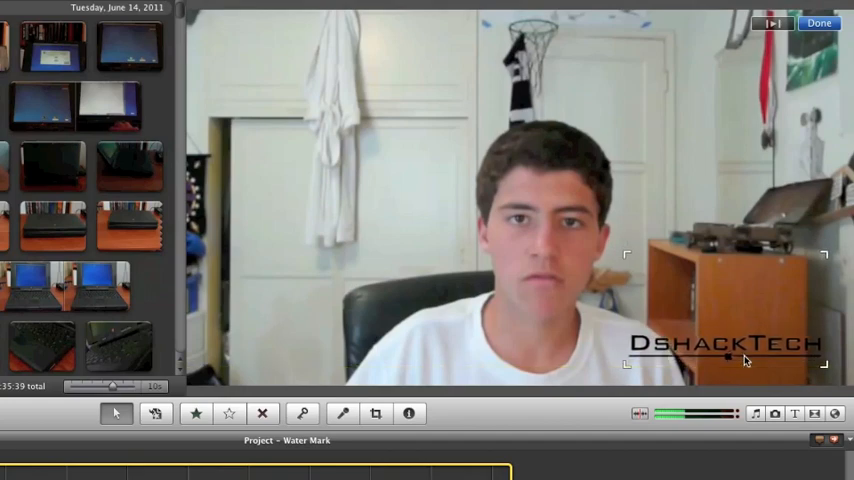
mouse_move(680, 360)
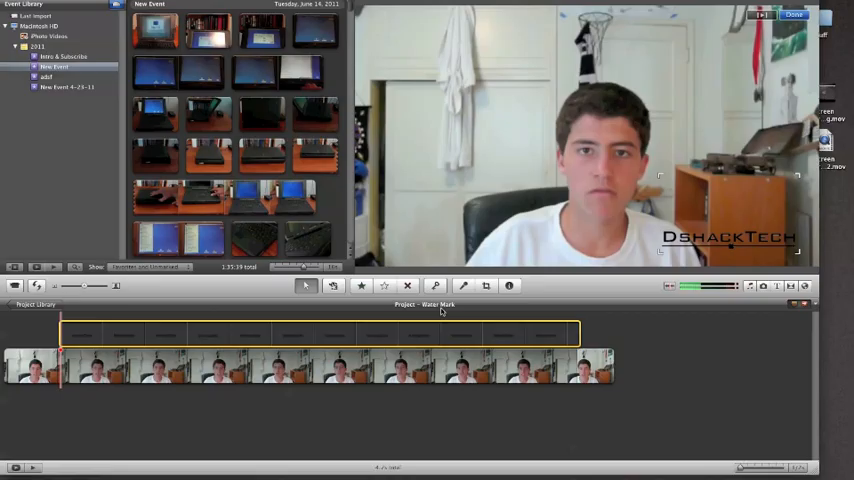
mouse_move(468, 326)
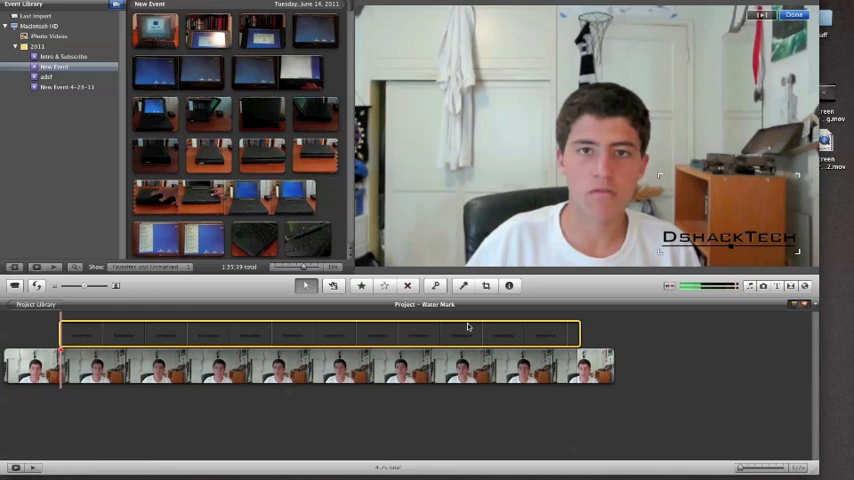
mouse_move(684, 272)
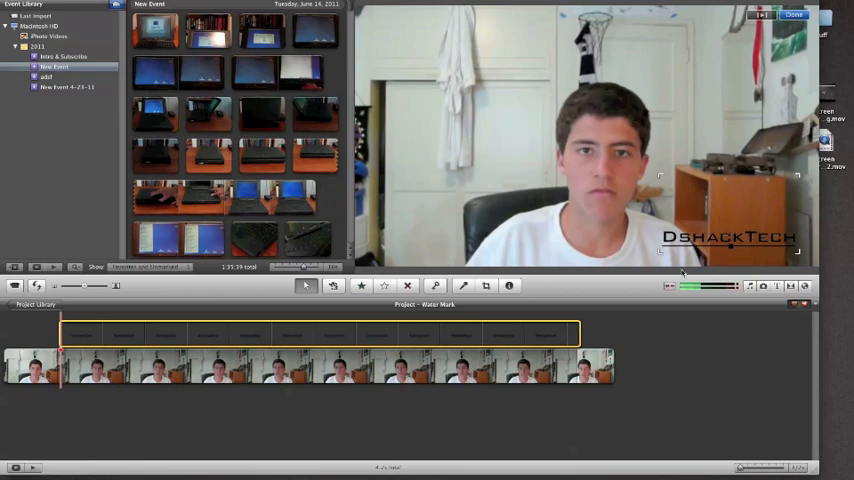
mouse_move(756, 204)
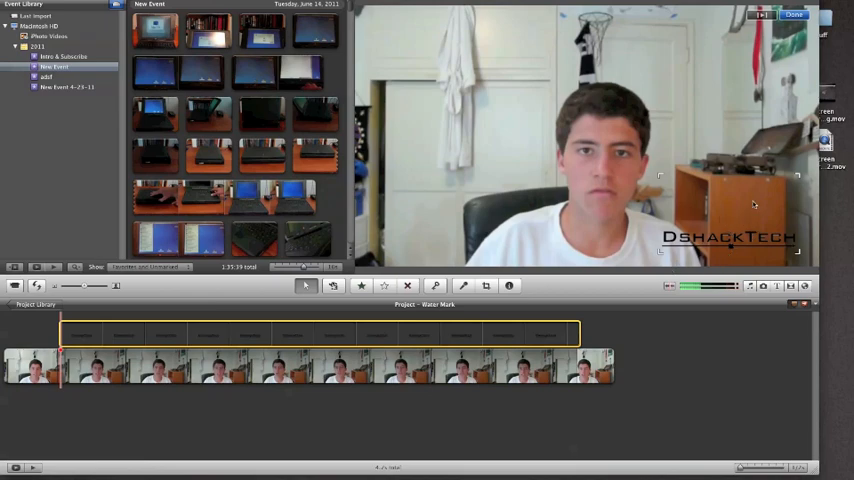
mouse_move(730, 230)
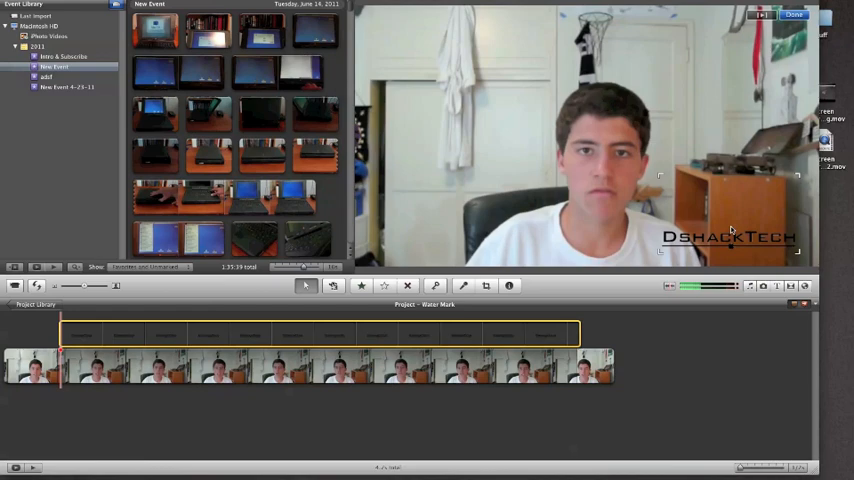
mouse_move(740, 304)
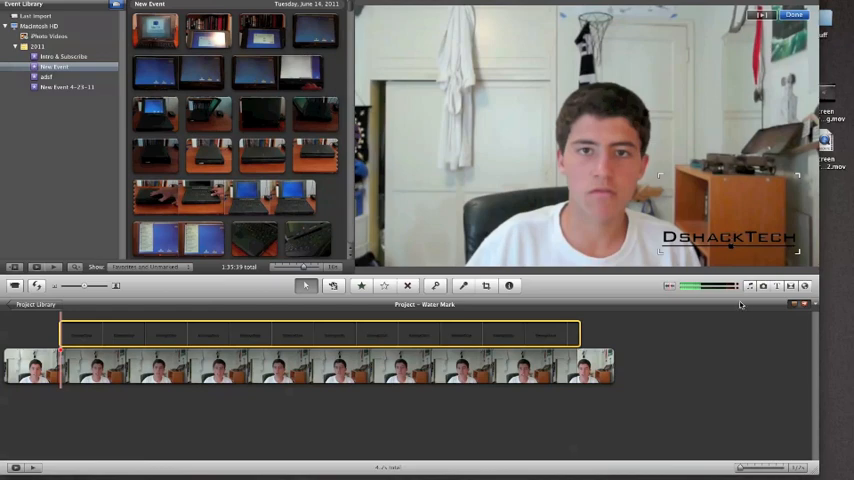
mouse_move(724, 328)
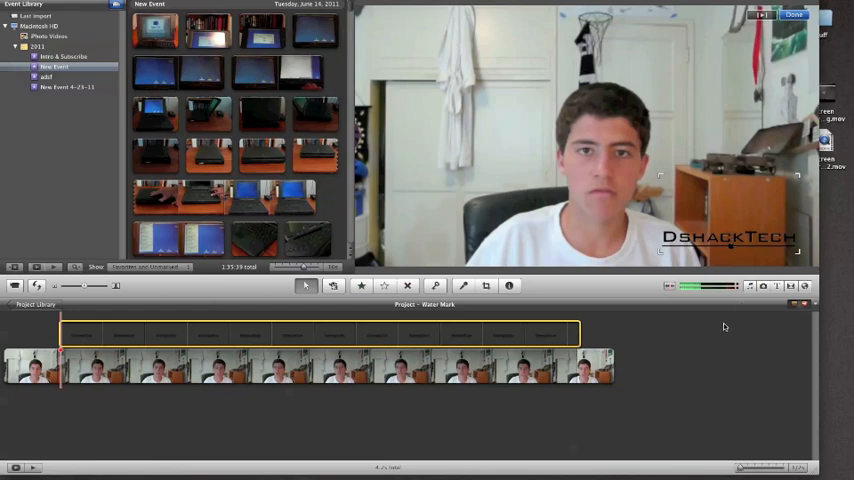